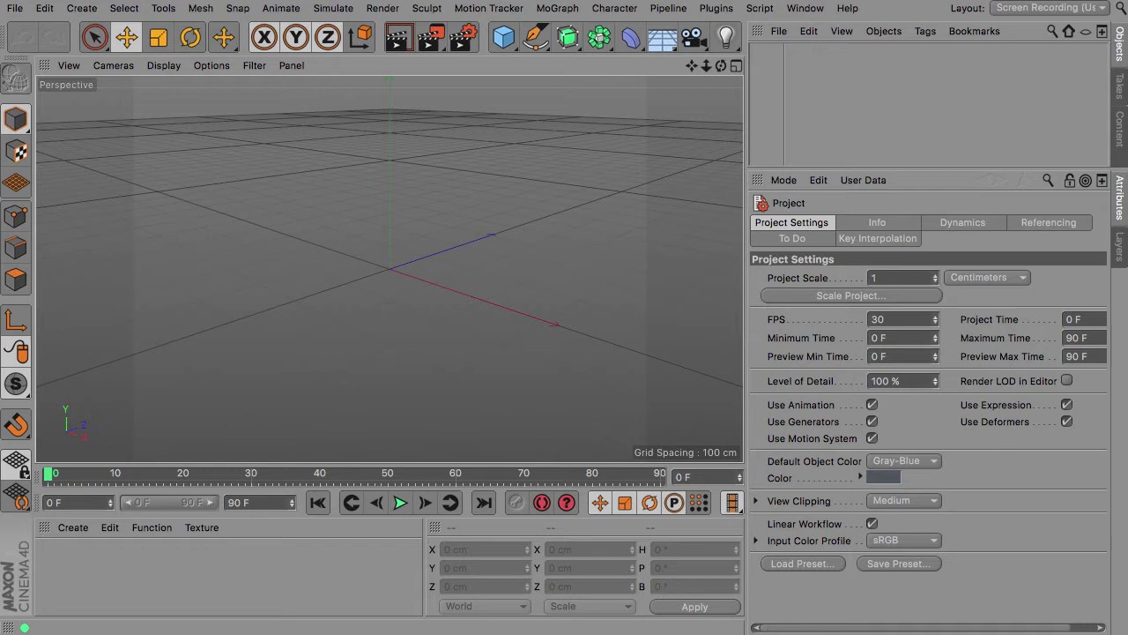
pyautogui.moveTo(926, 165)
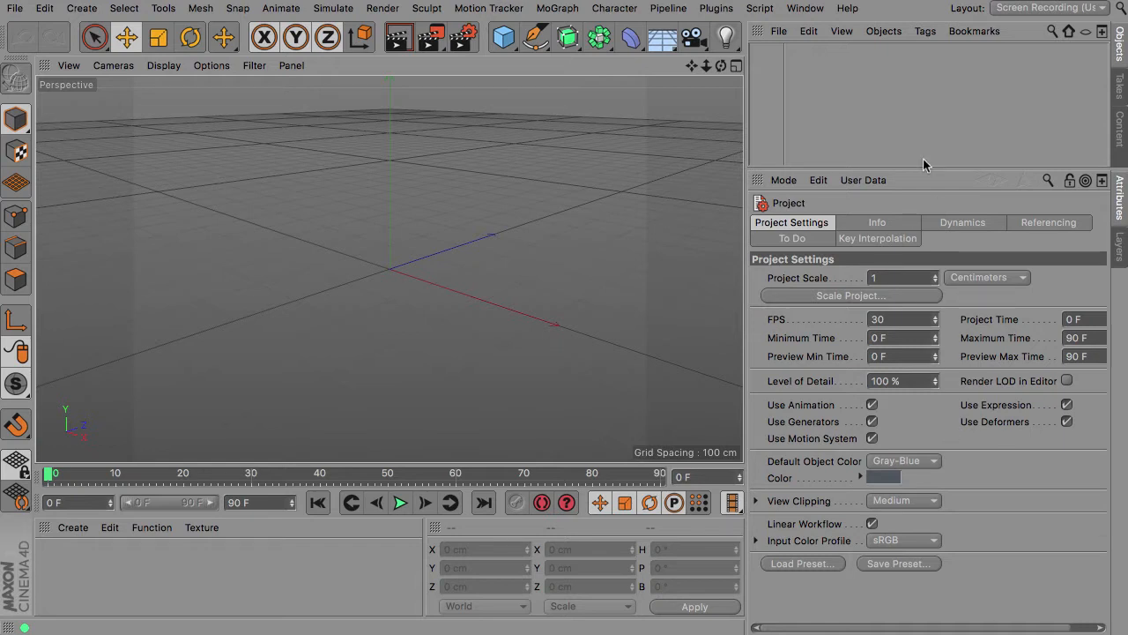
pyautogui.moveTo(924, 174)
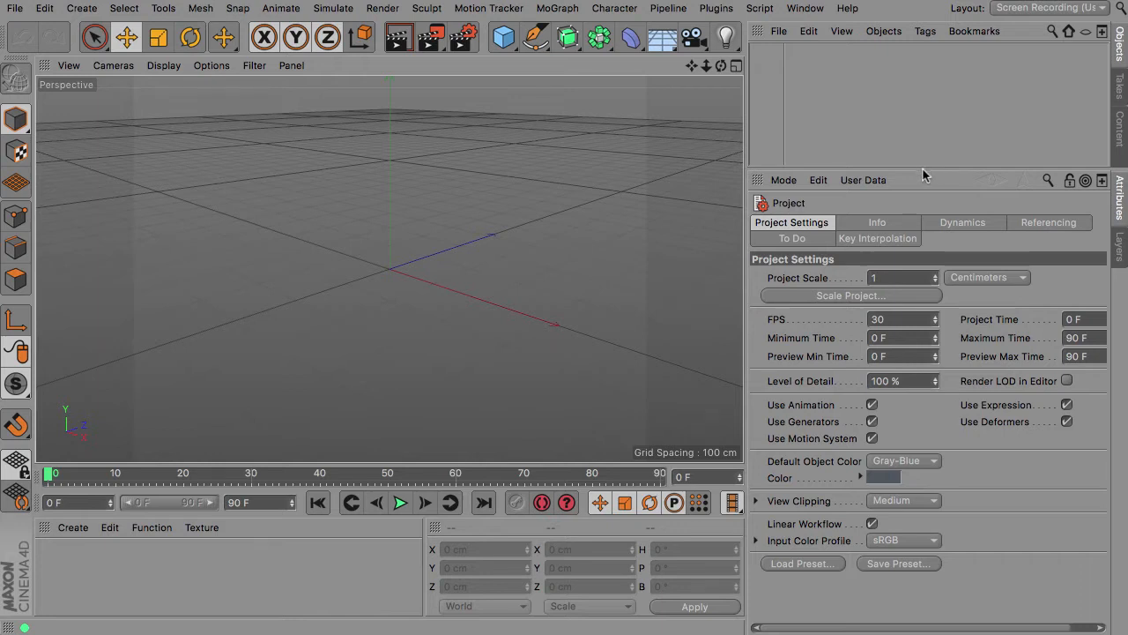
pyautogui.moveTo(926, 169)
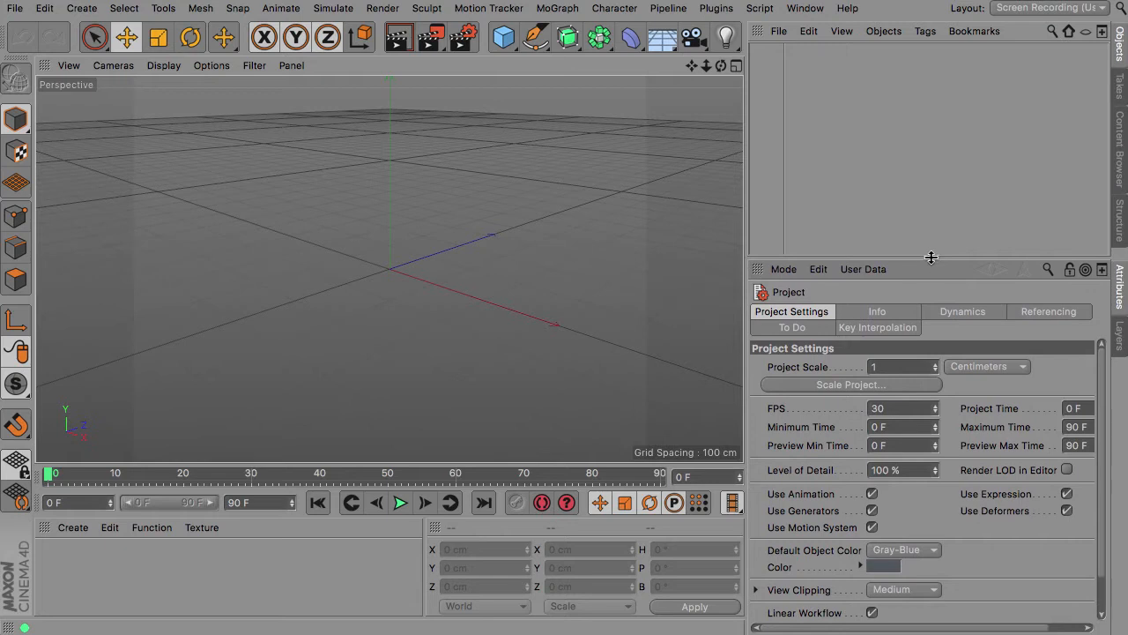
pyautogui.moveTo(811, 191)
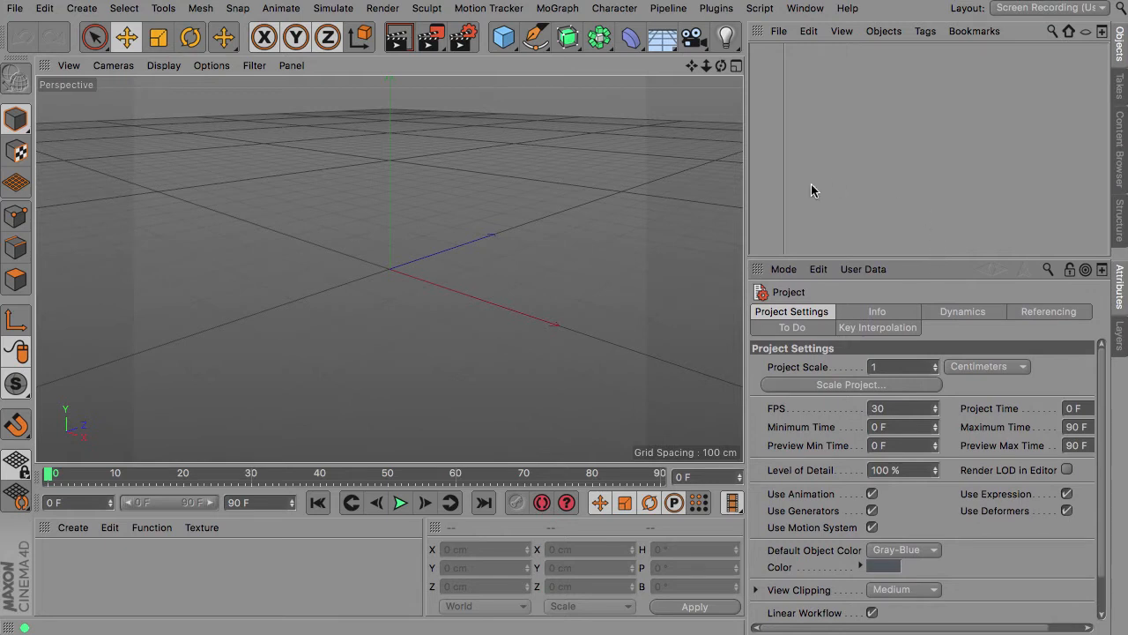
pyautogui.moveTo(1124, 157)
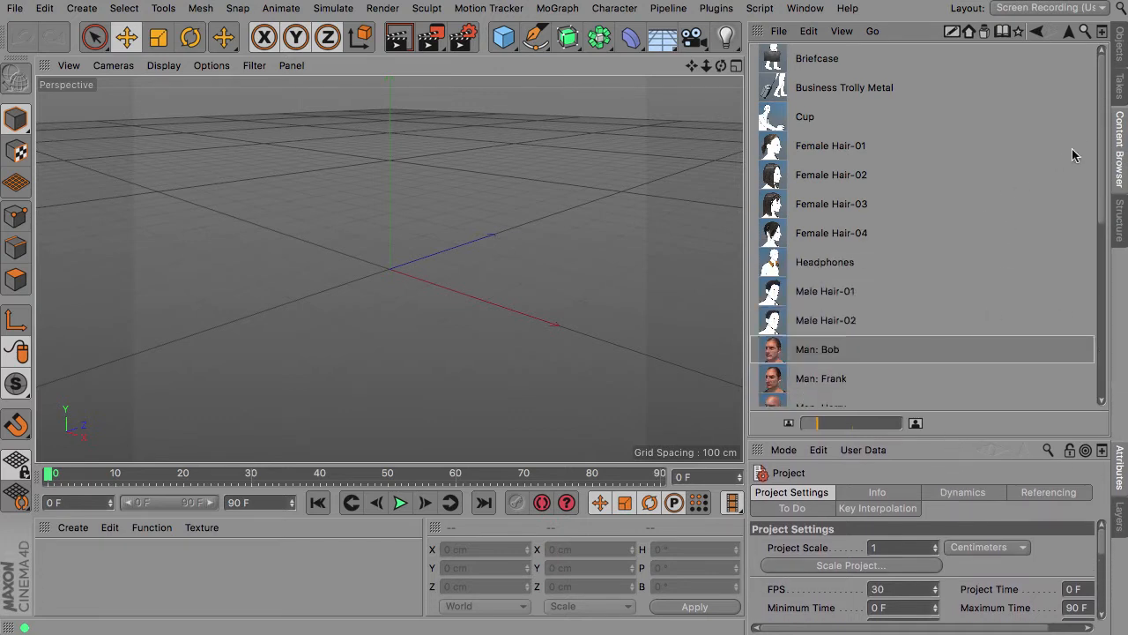
pyautogui.moveTo(862, 328)
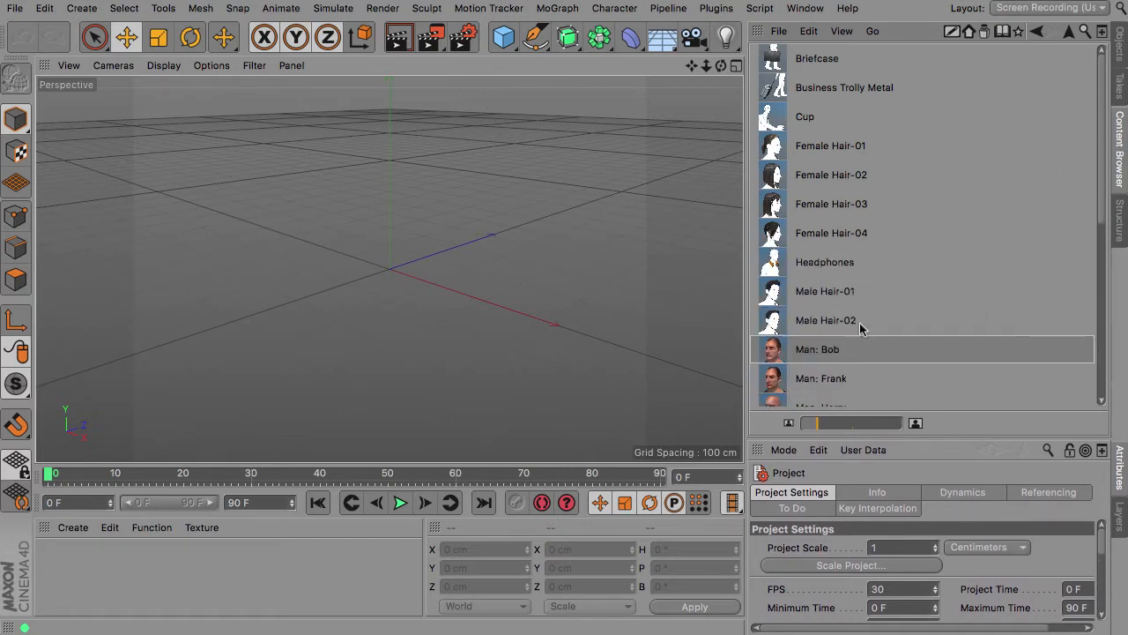
# Step: Scroll the Content Browser figure presets and load the Man: Bob character
pyautogui.scroll(-3)
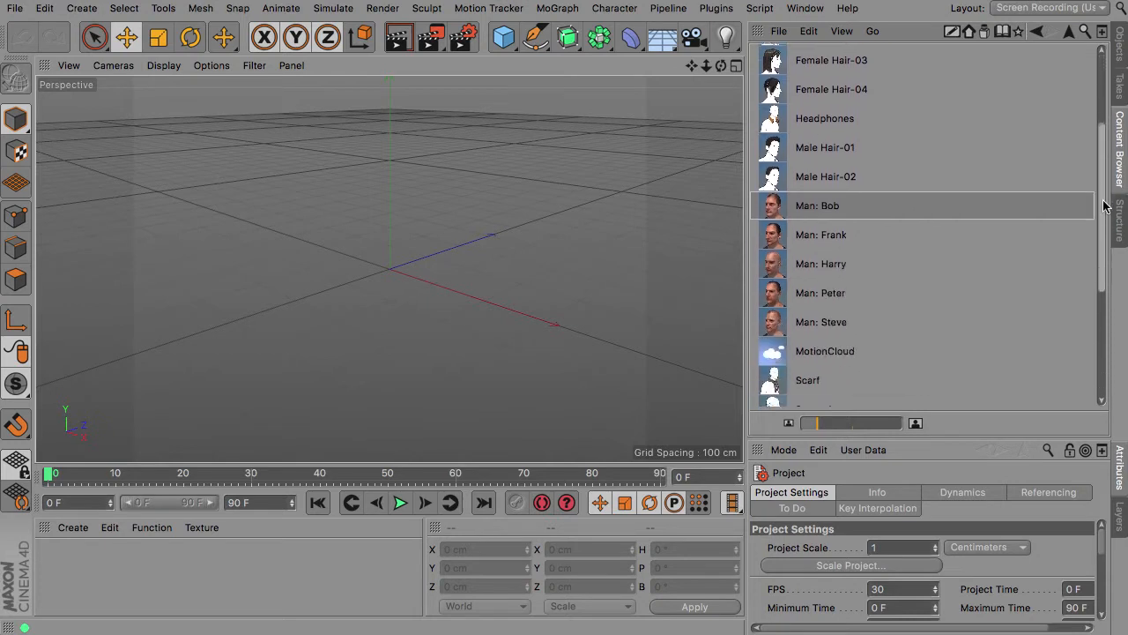
pyautogui.scroll(-3)
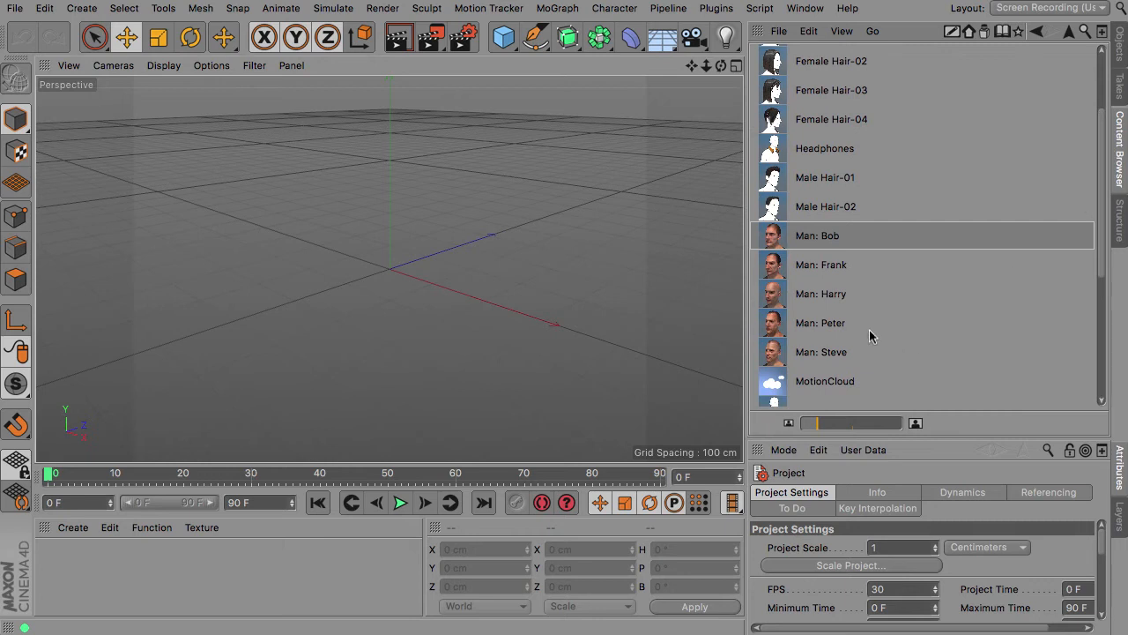
pyautogui.doubleClick(817, 235)
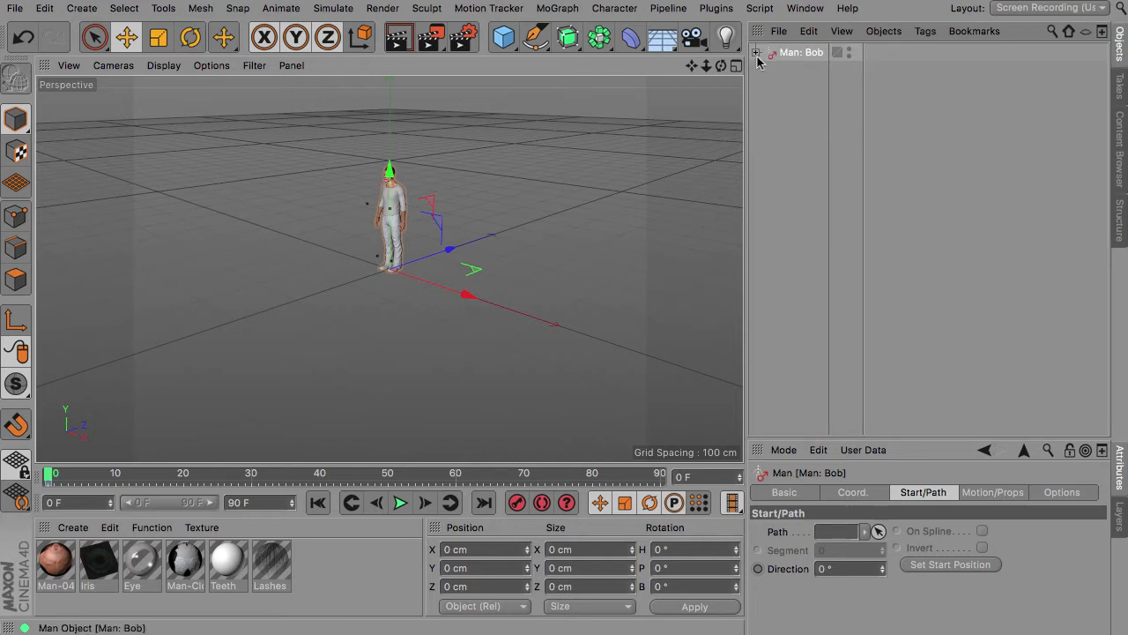
# Step: Move Male Character: Bob out of the Man: Bob wrapper and delete the wrapper
pyautogui.click(760, 52)
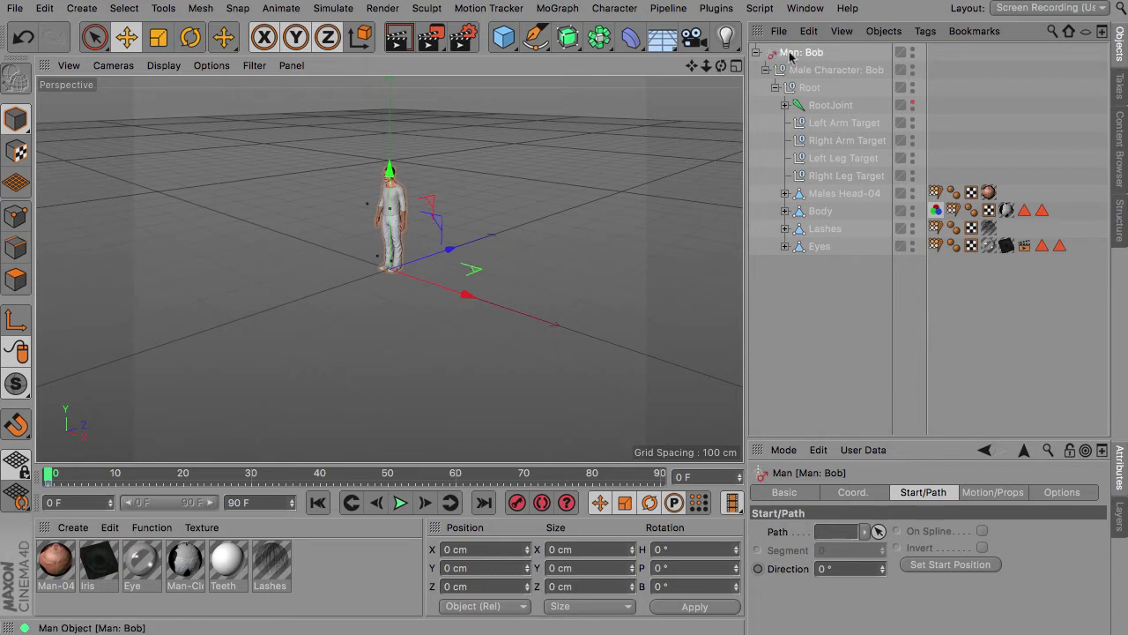
pyautogui.click(835, 70)
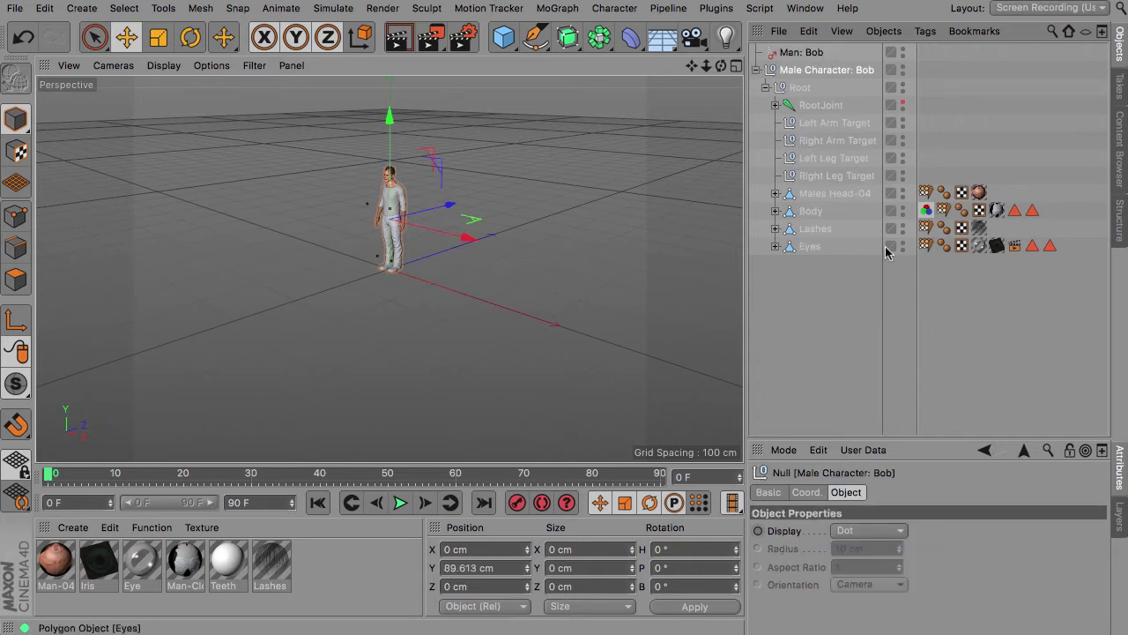
pyautogui.click(801, 52)
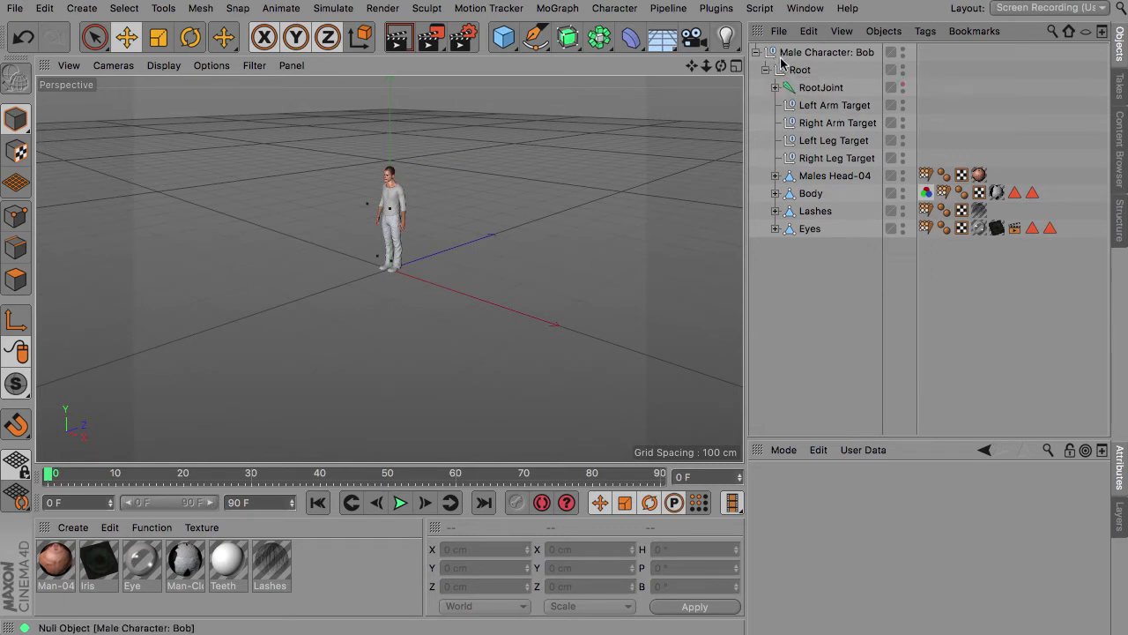
pyautogui.moveTo(797, 70)
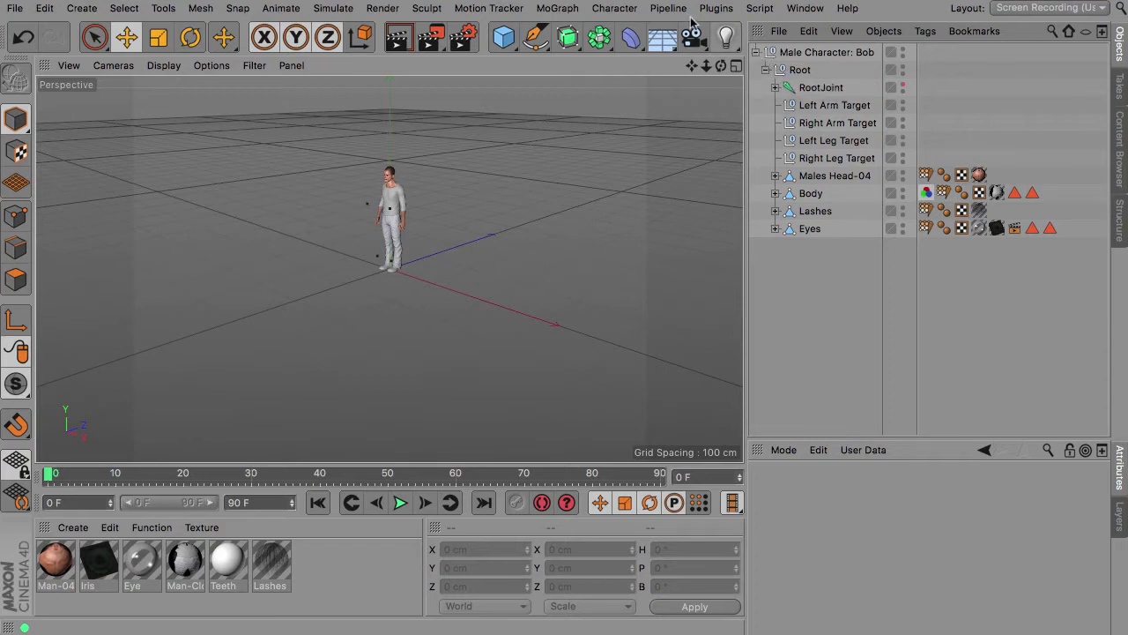
# Step: Add a PIM controller Parametric Motion Object from the Plugins menu
pyautogui.click(716, 8)
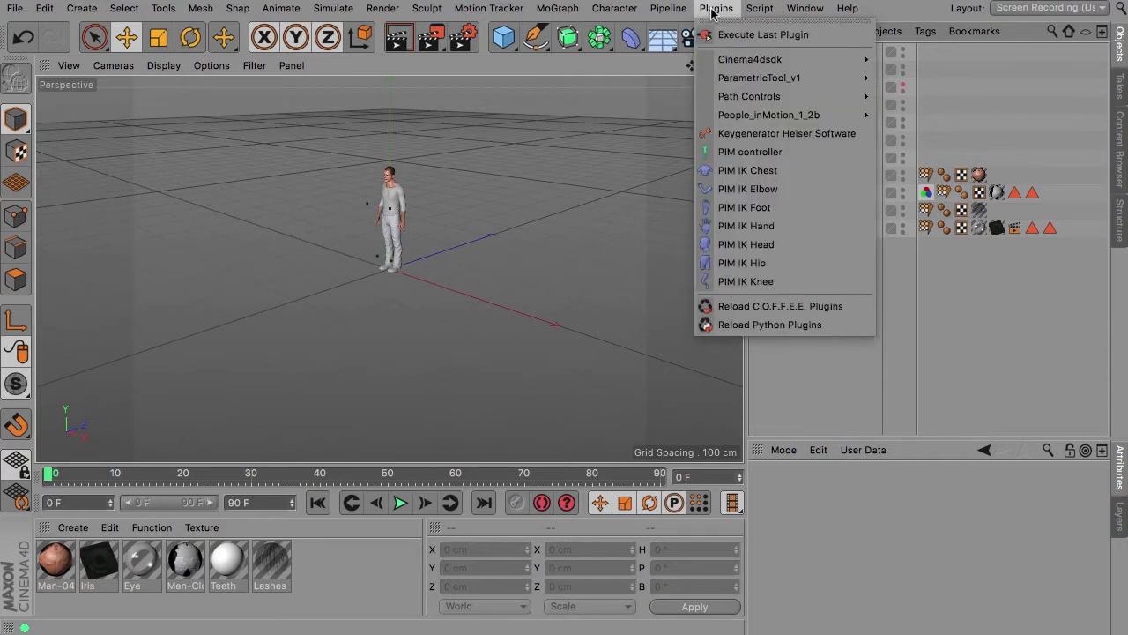
pyautogui.click(749, 150)
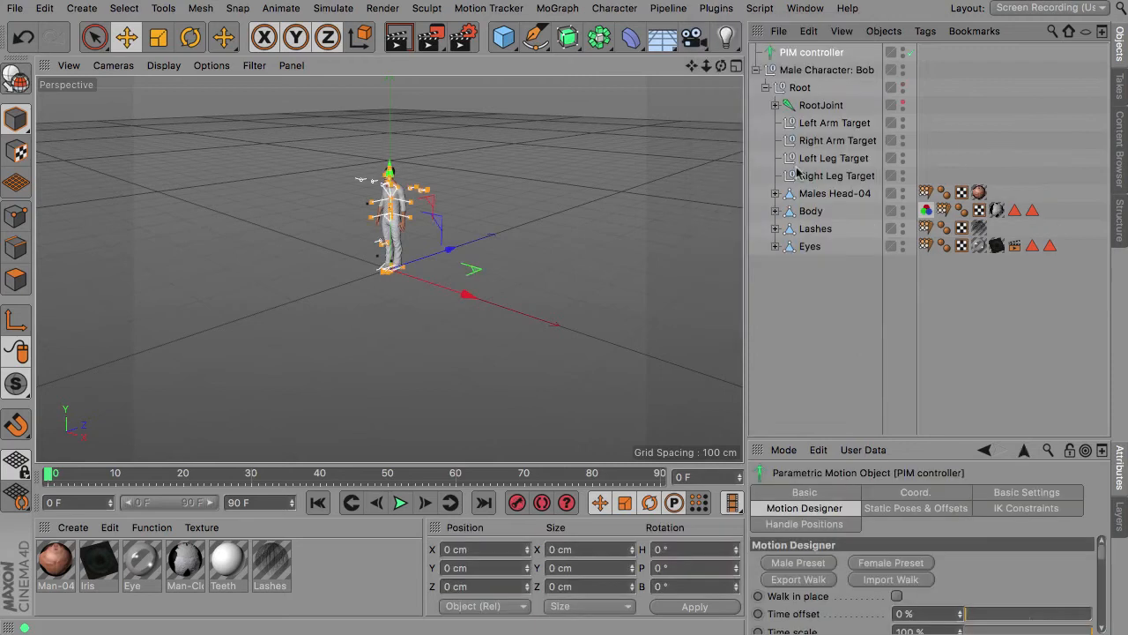
pyautogui.moveTo(960, 466)
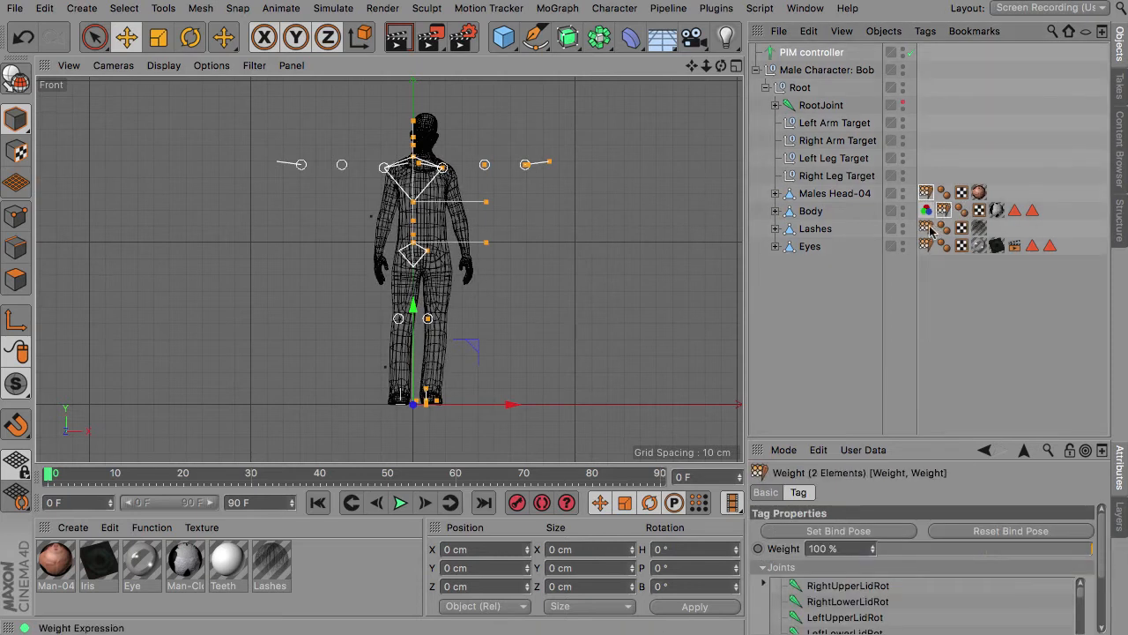
# Step: Reset the bind pose on Bob's Body weight tag to restore the T-pose
pyautogui.click(926, 245)
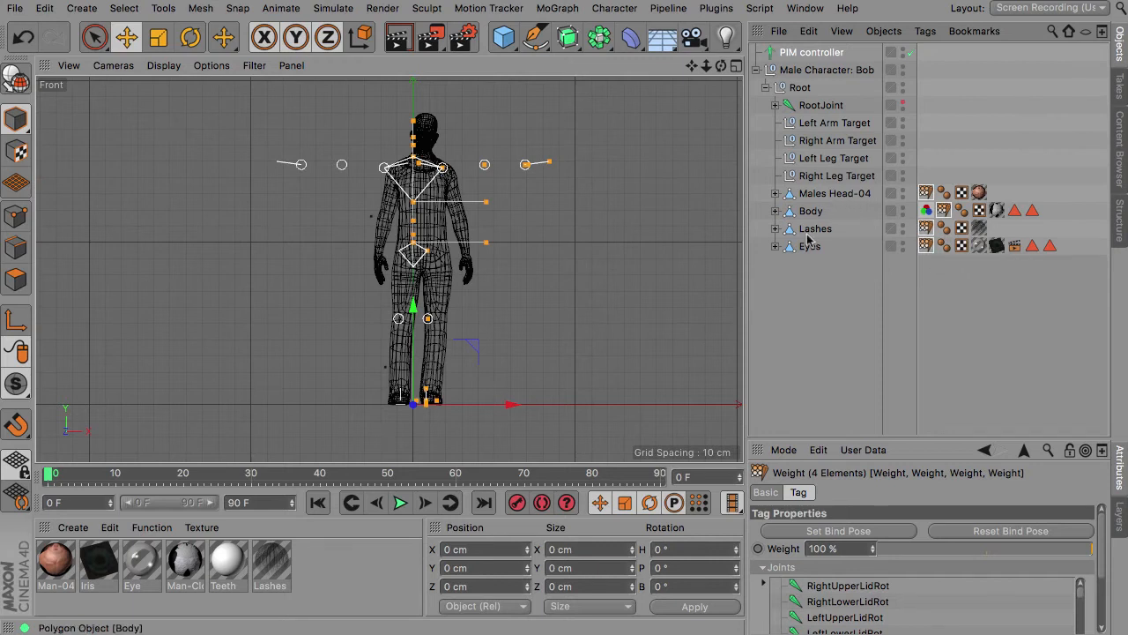
pyautogui.click(1011, 529)
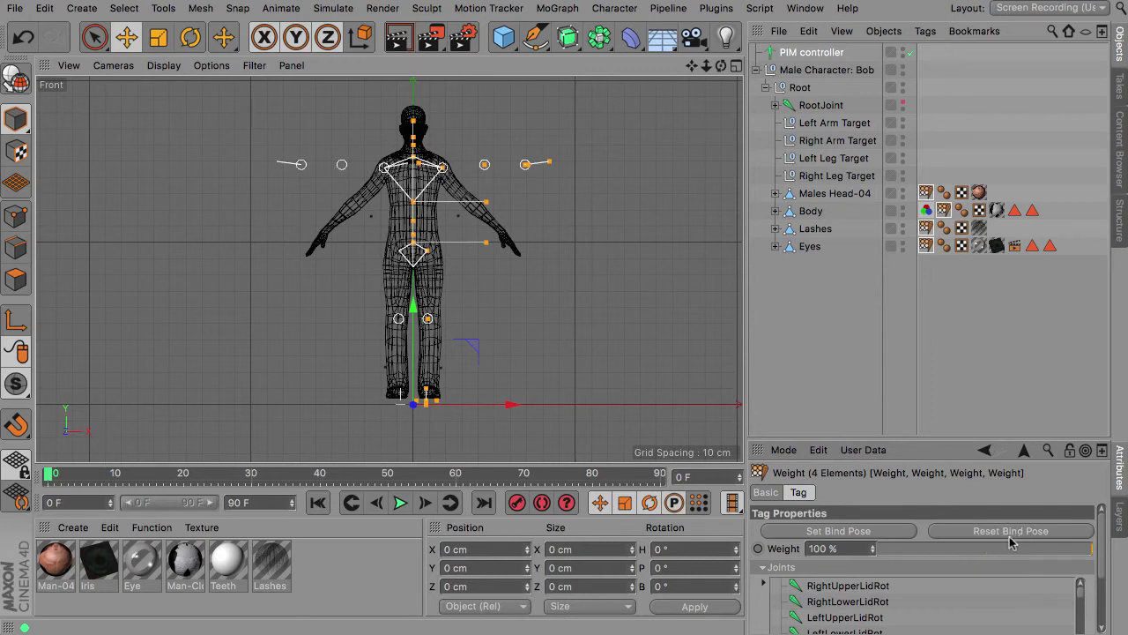
pyautogui.moveTo(344, 249)
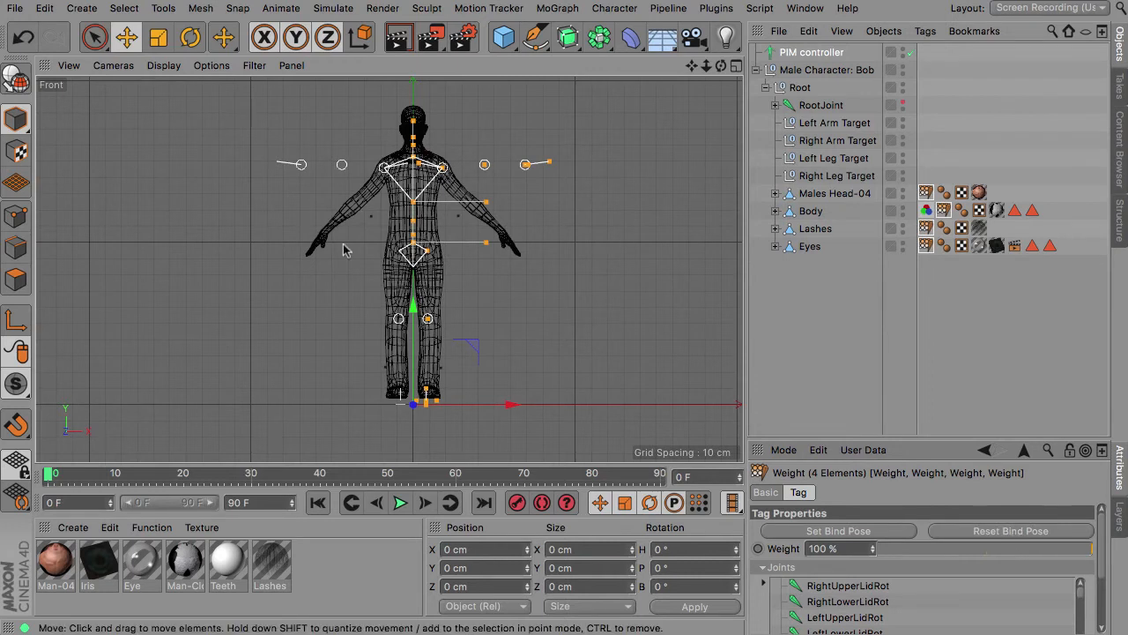
pyautogui.moveTo(565, 372)
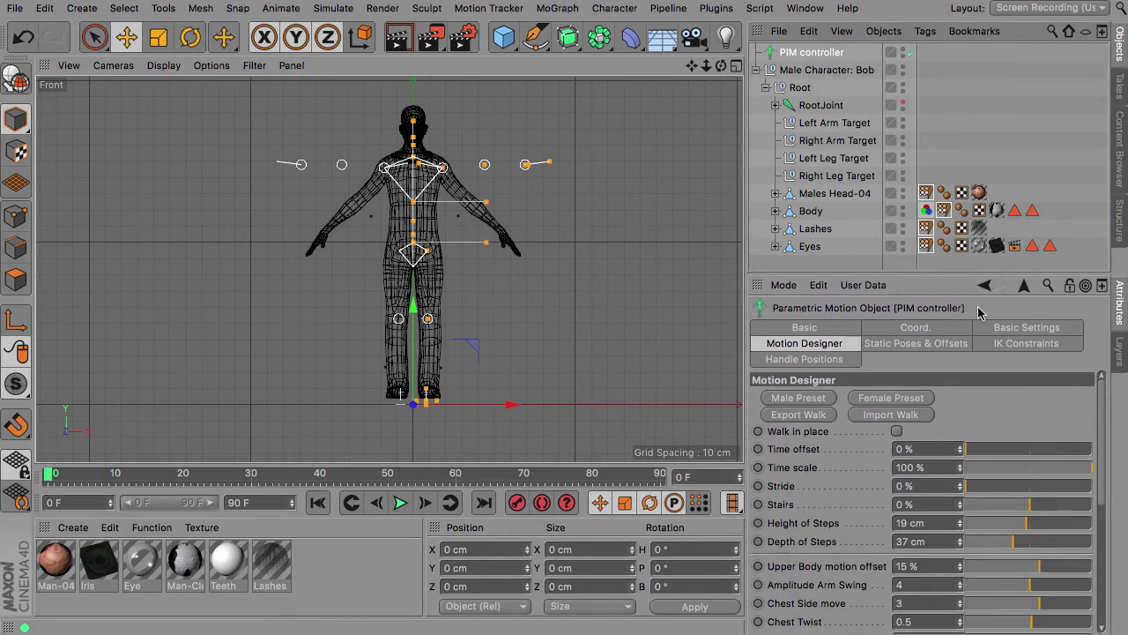
# Step: Set the PIM controller's Hip Parent Offset Y to -85 cm in Basic Settings
pyautogui.click(1026, 327)
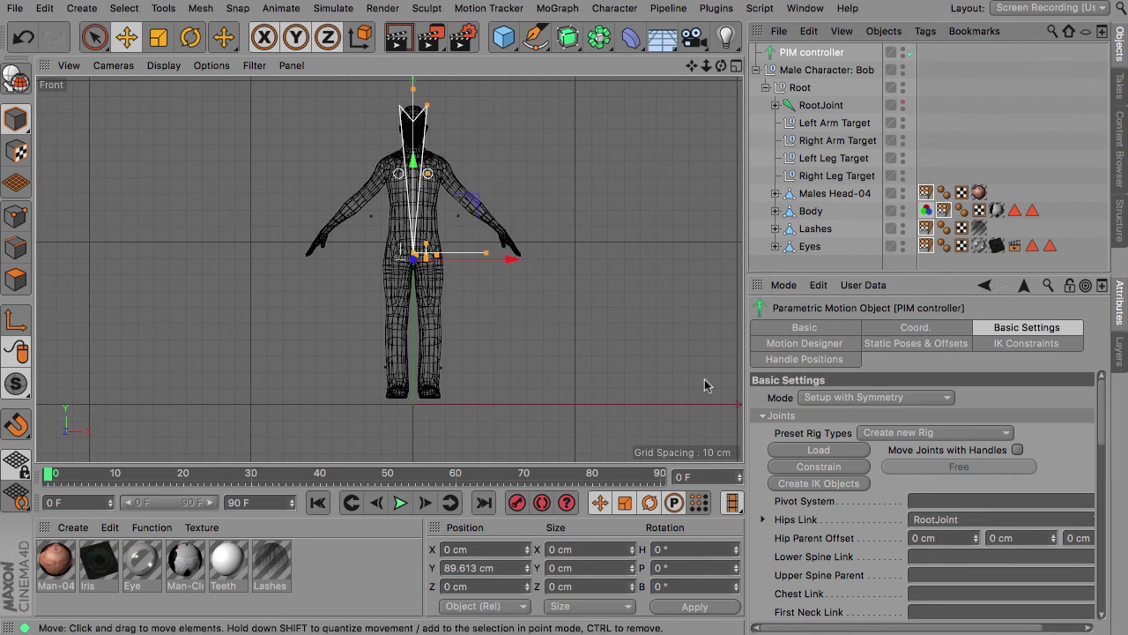
pyautogui.moveTo(793, 533)
pyautogui.write('-85')
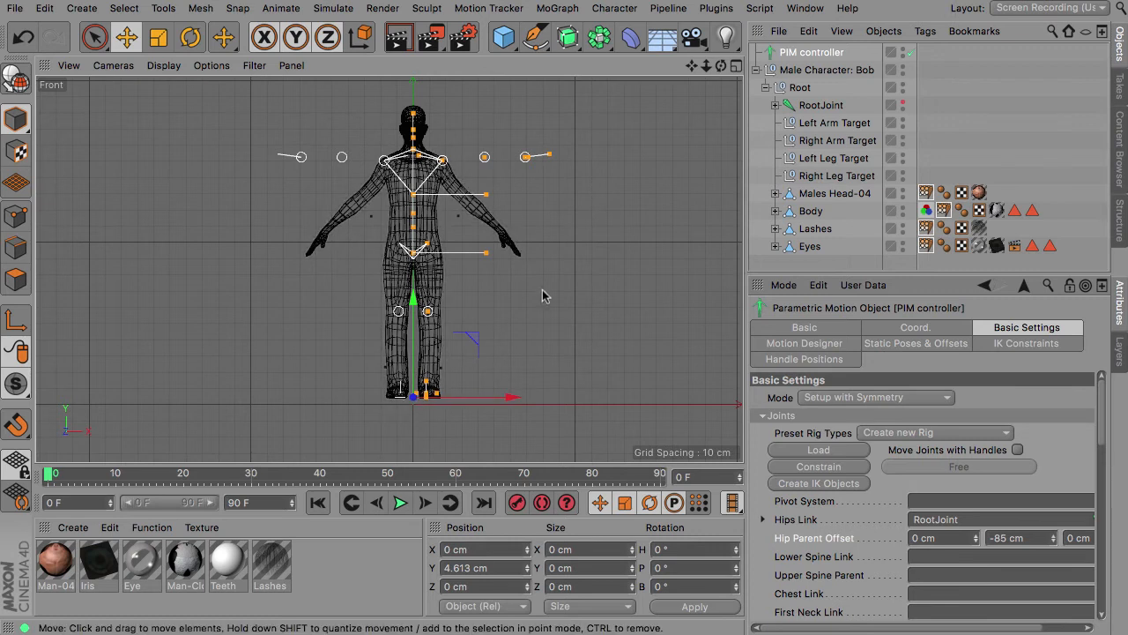
pyautogui.moveTo(716, 387)
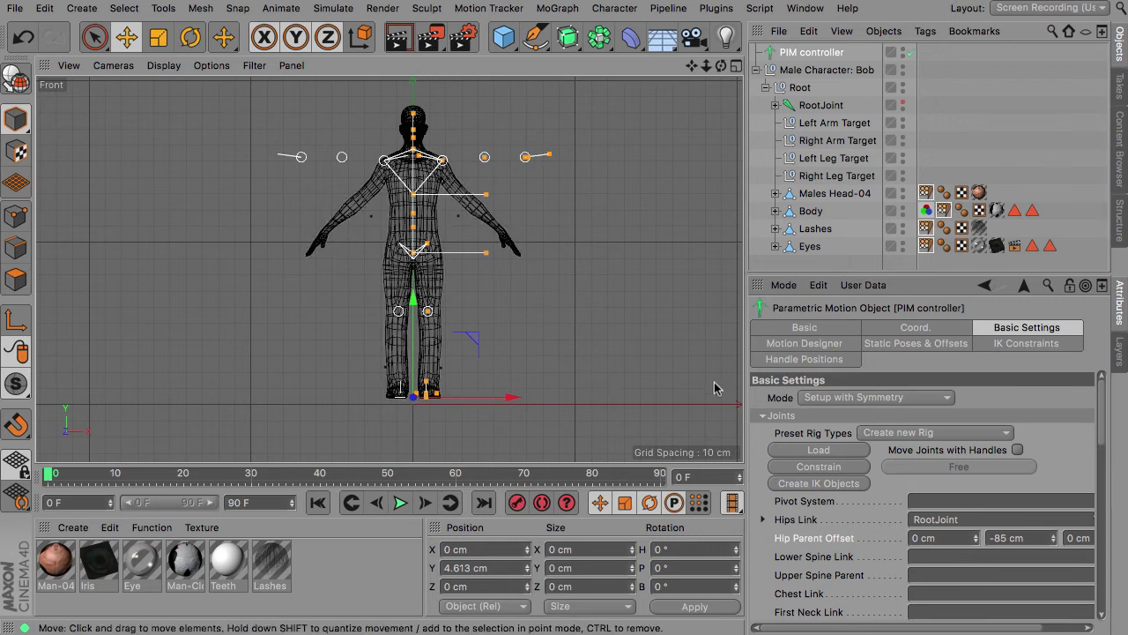
pyautogui.click(934, 432)
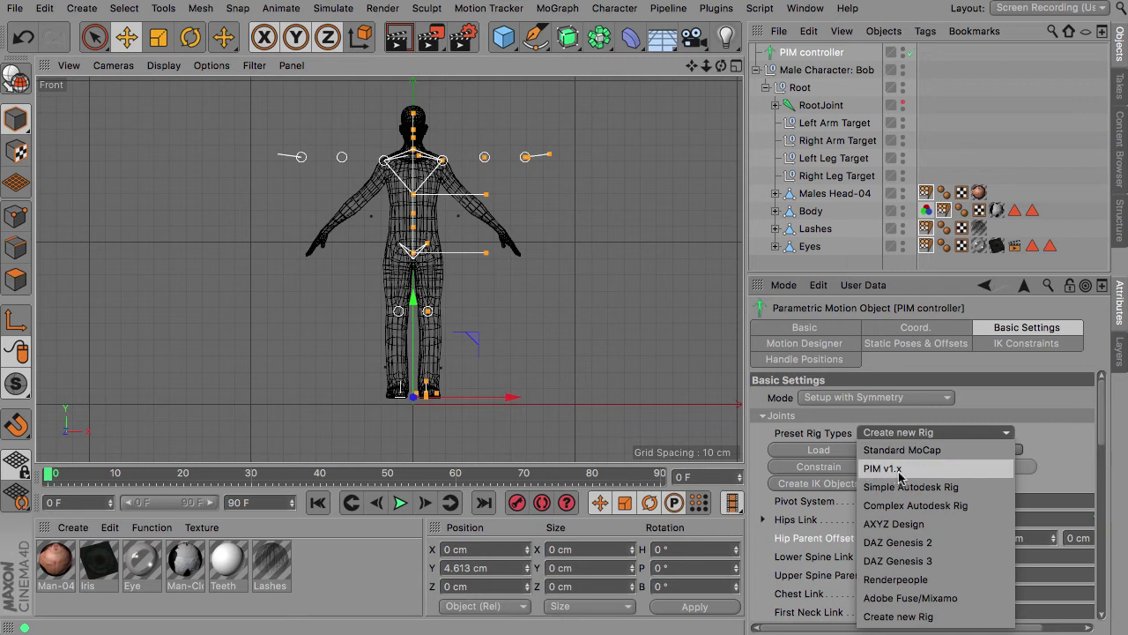
# Step: Apply the PIM v1.x preset rig and set the controller Mode to Animate
pyautogui.click(882, 468)
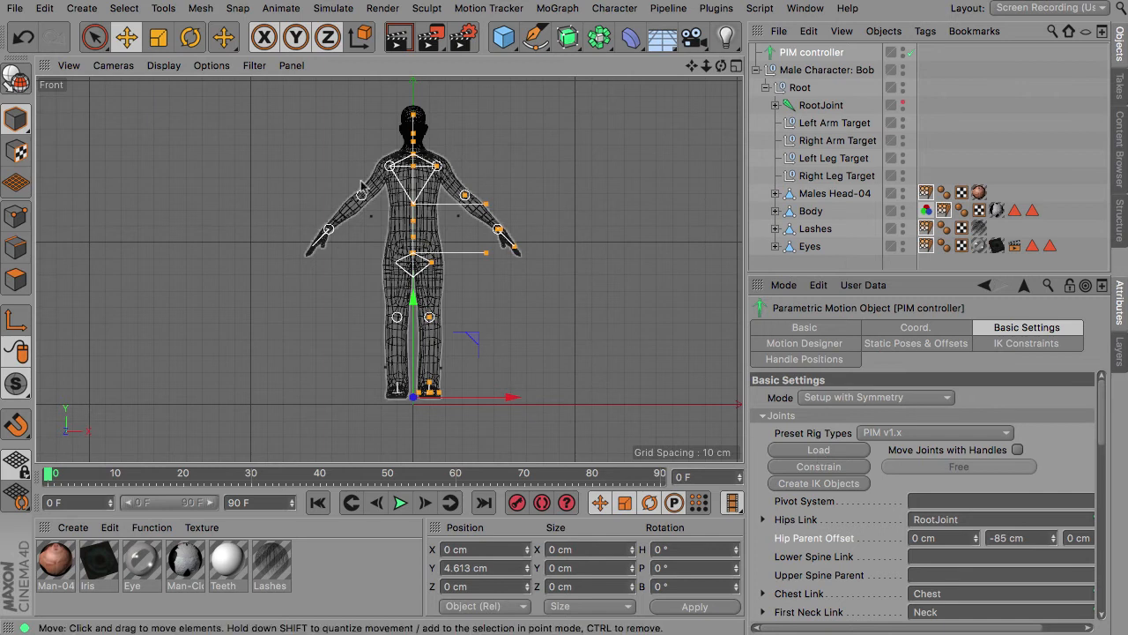
pyautogui.moveTo(631, 314)
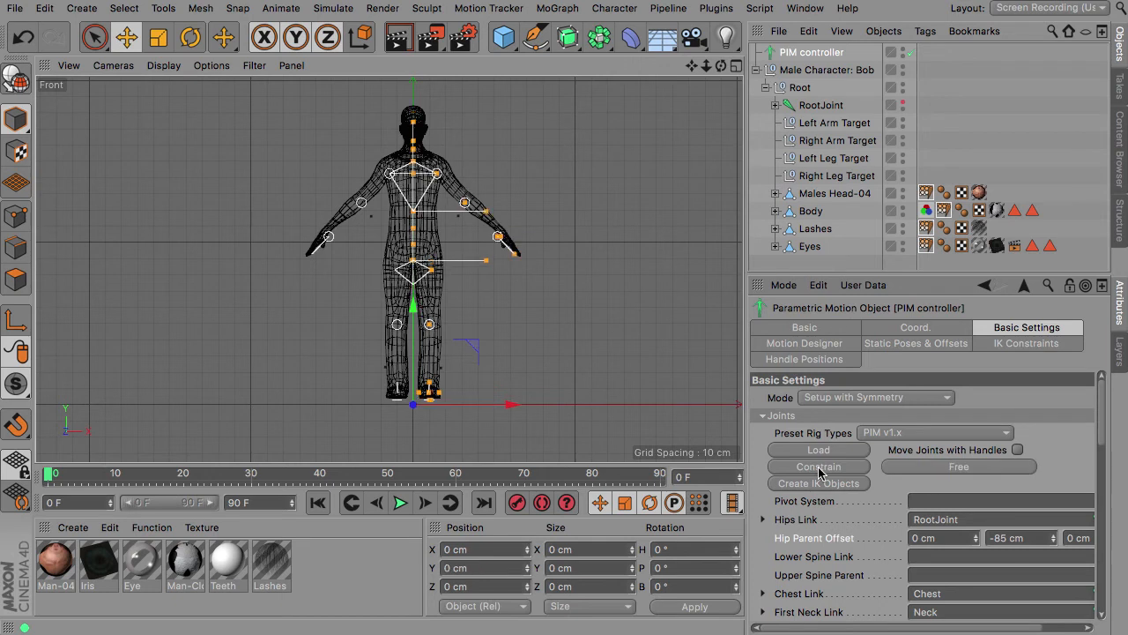
pyautogui.click(876, 396)
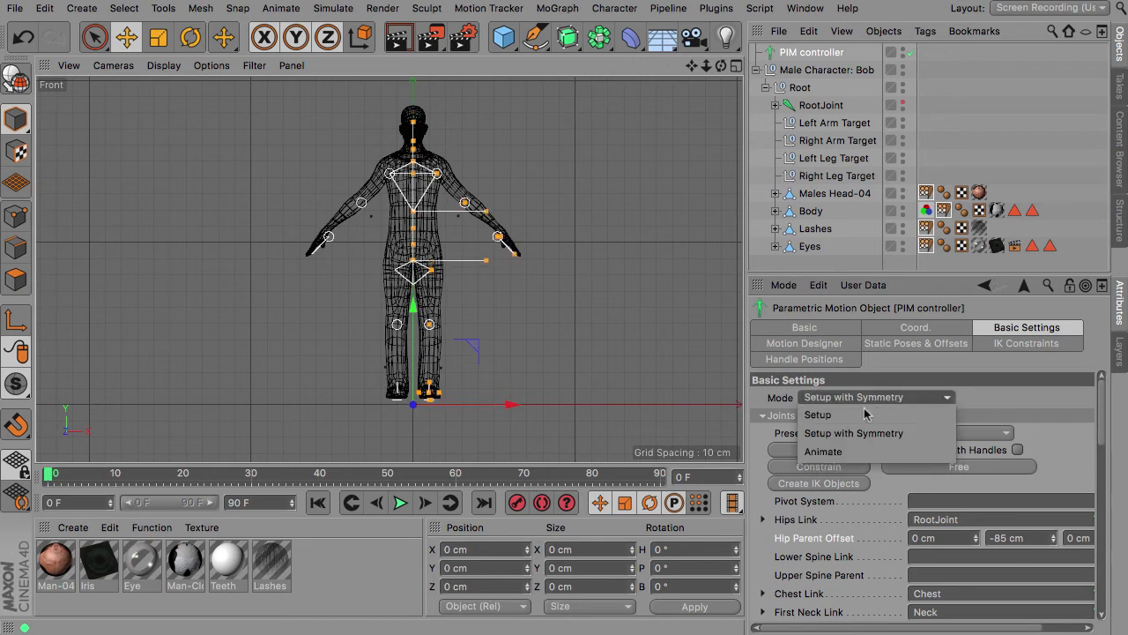
pyautogui.click(822, 450)
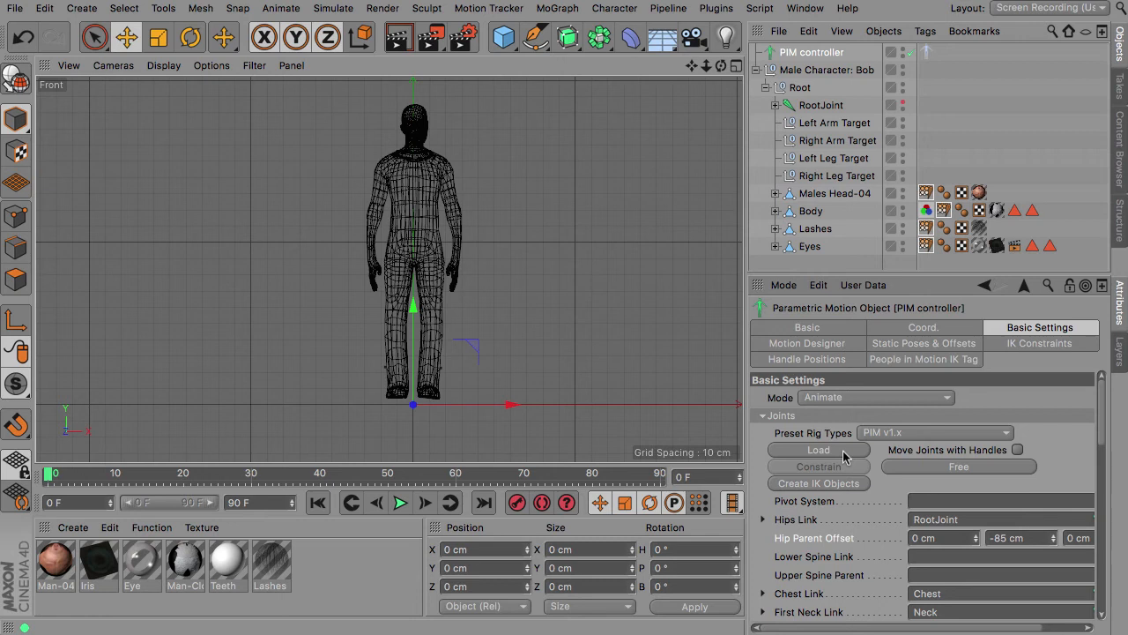
pyautogui.moveTo(804, 391)
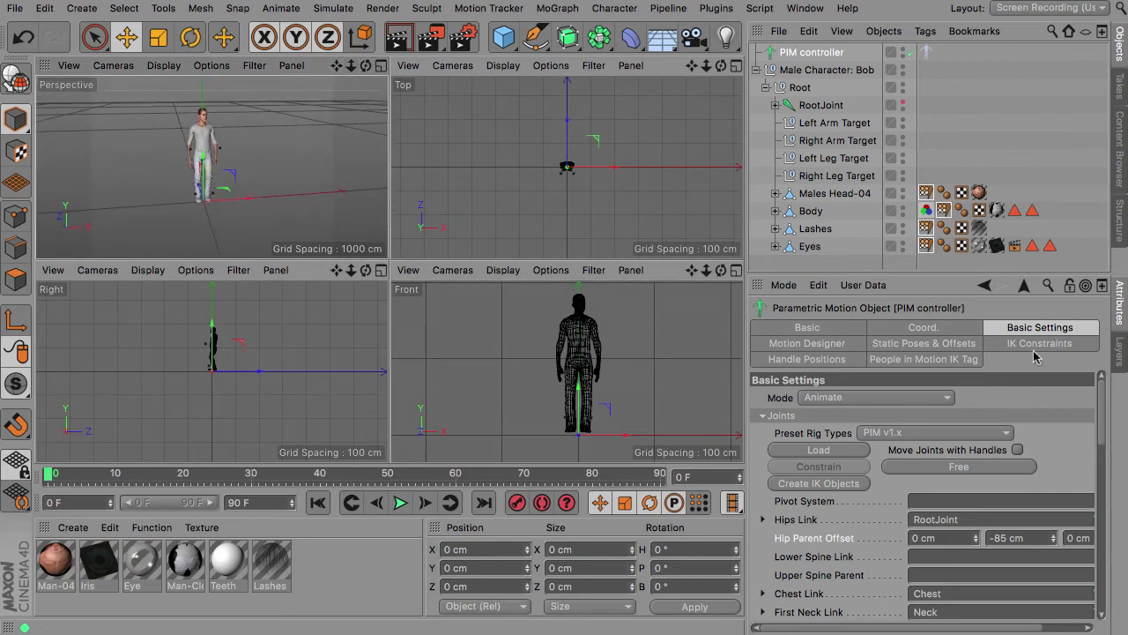
# Step: Set the Motion Designer stride to 51% and play the walk animation
pyautogui.click(806, 343)
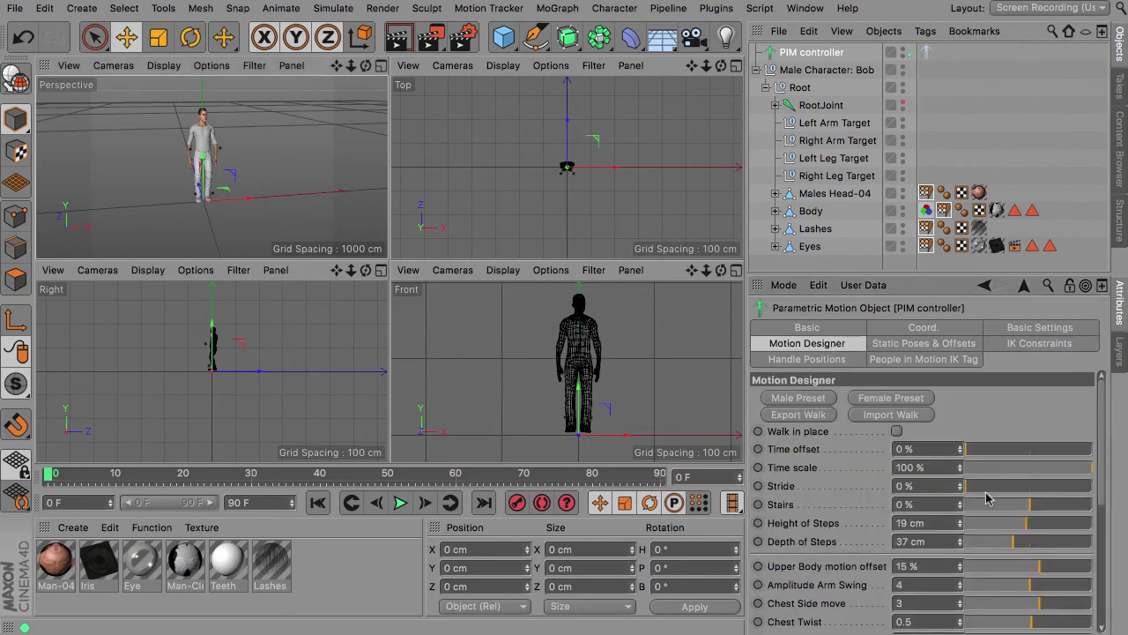
pyautogui.moveTo(969, 486); pyautogui.dragTo(1036, 486)
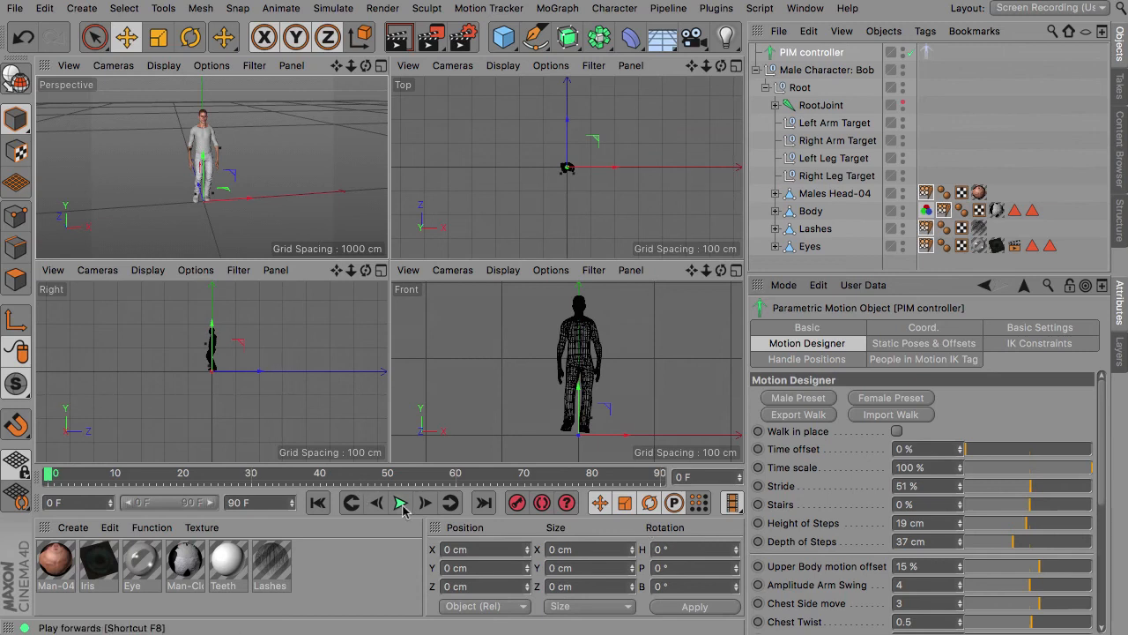
pyautogui.click(400, 502)
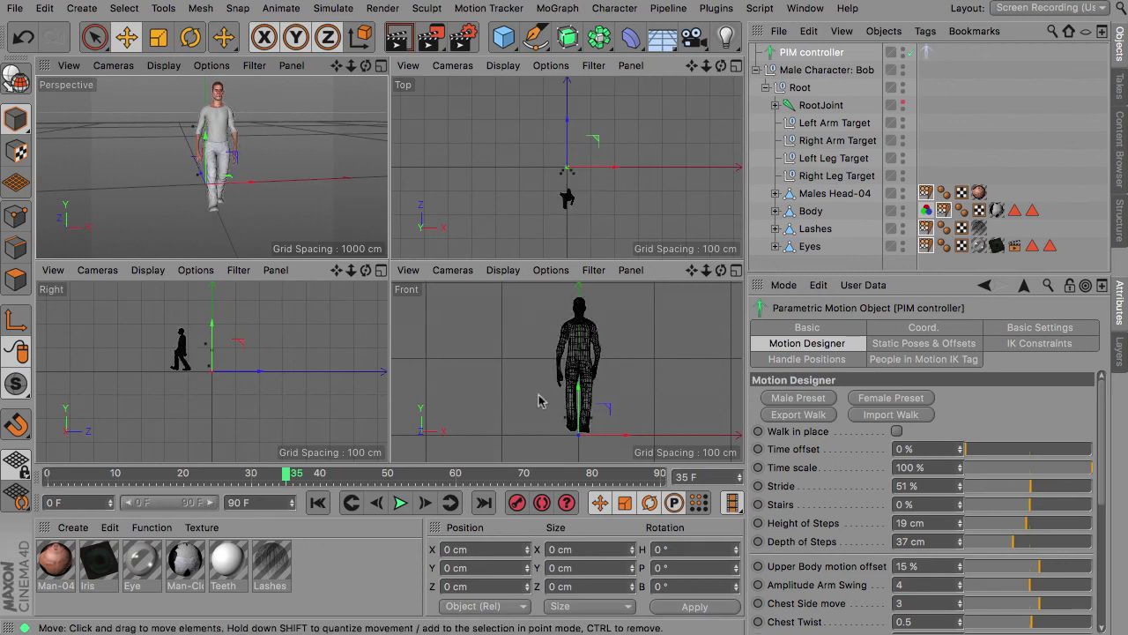
pyautogui.moveTo(317, 502)
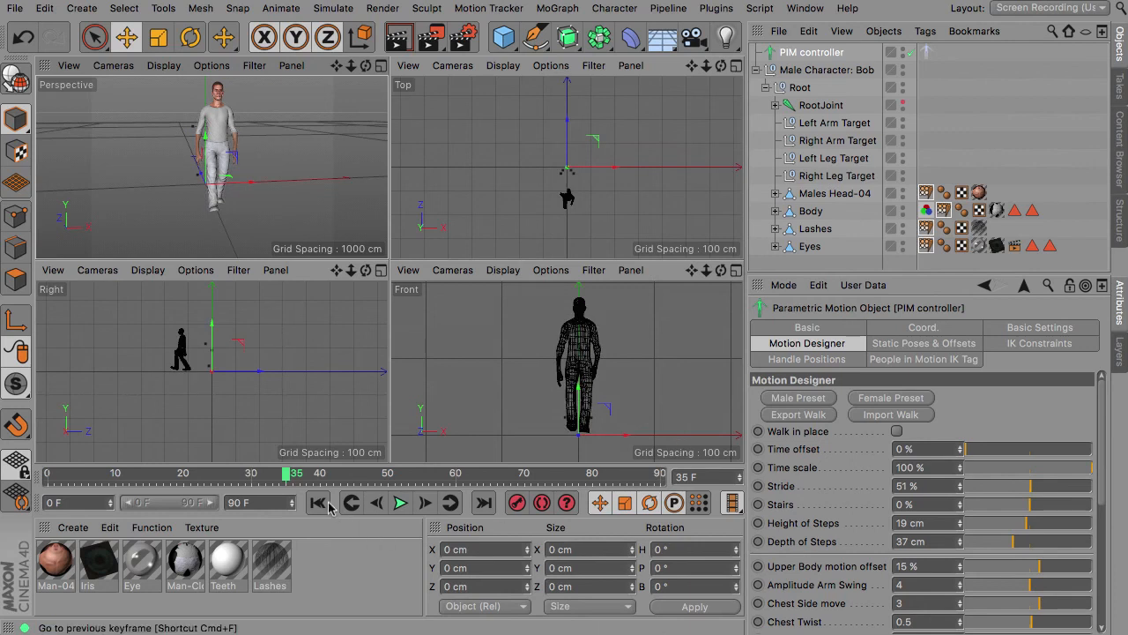